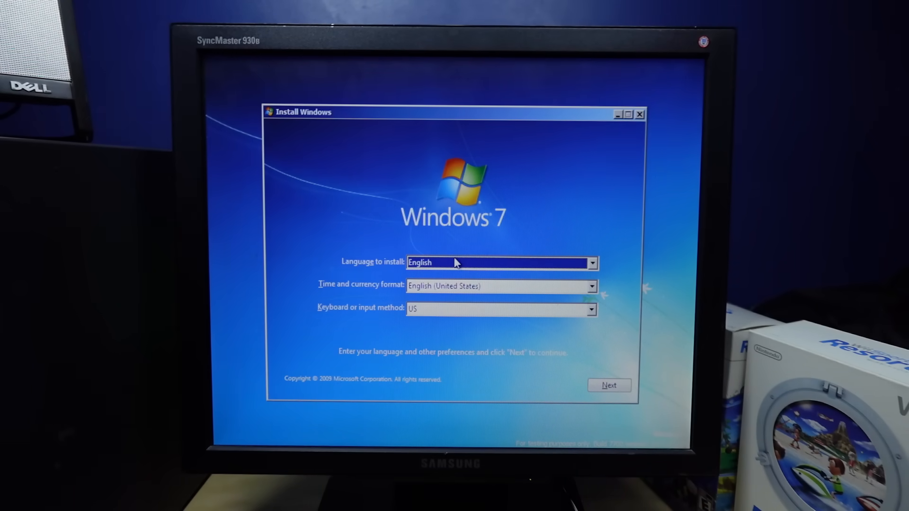
Accept language defaults, choose Windows 7 Ultimate, and confirm deleting the partition.
click(609, 386)
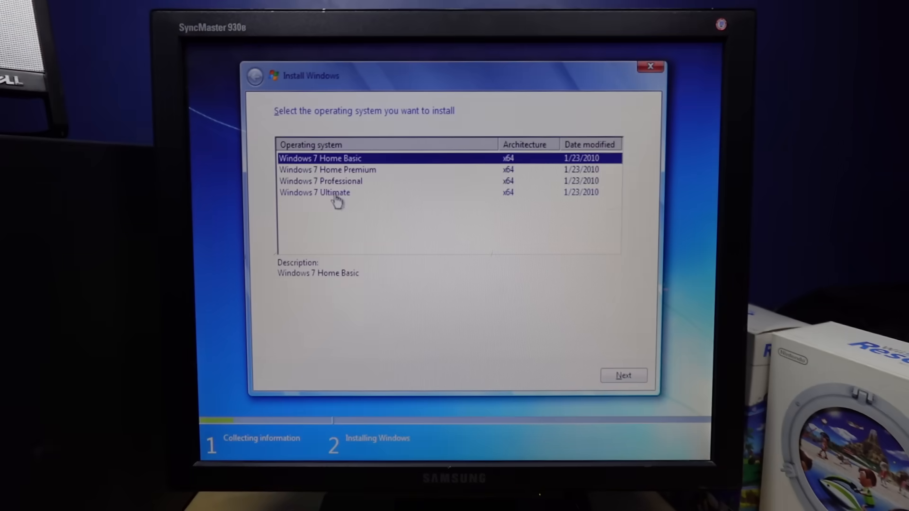
click(623, 376)
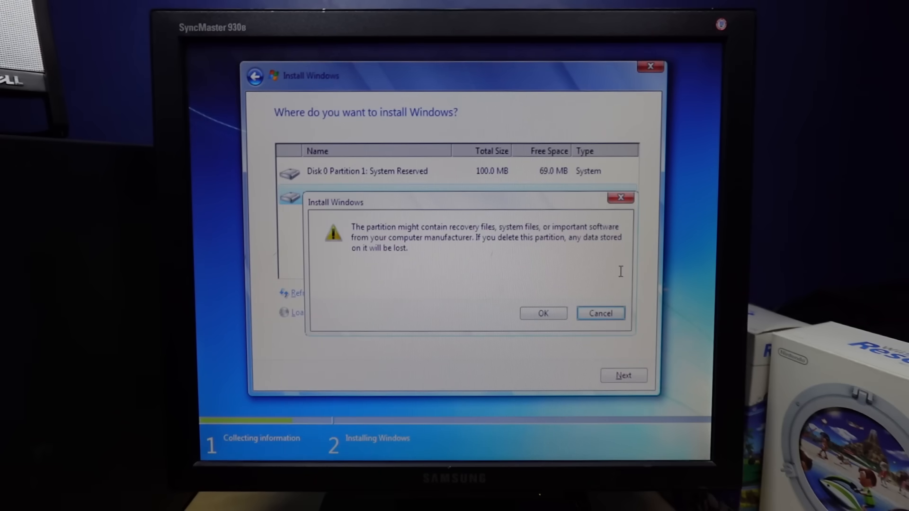
click(543, 313)
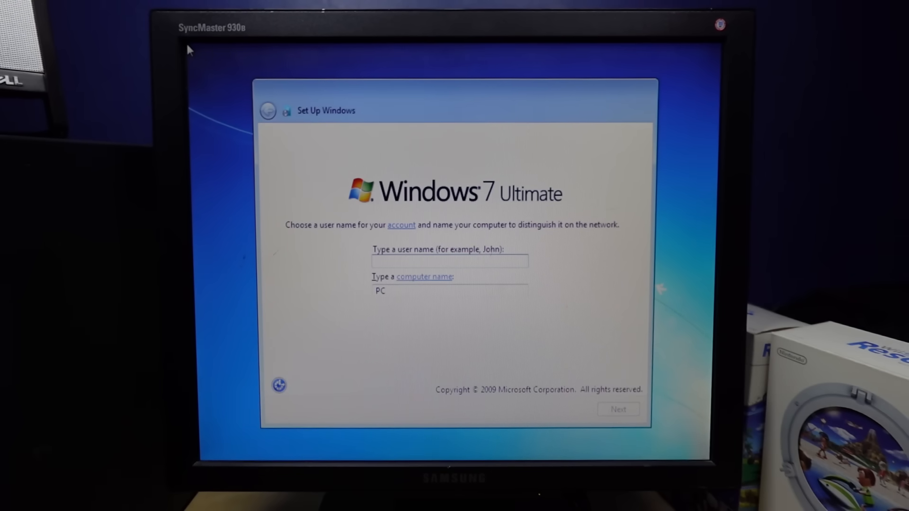
Accept user name and time settings, answer activation, and dismiss the expired pre-release notice.
click(618, 409)
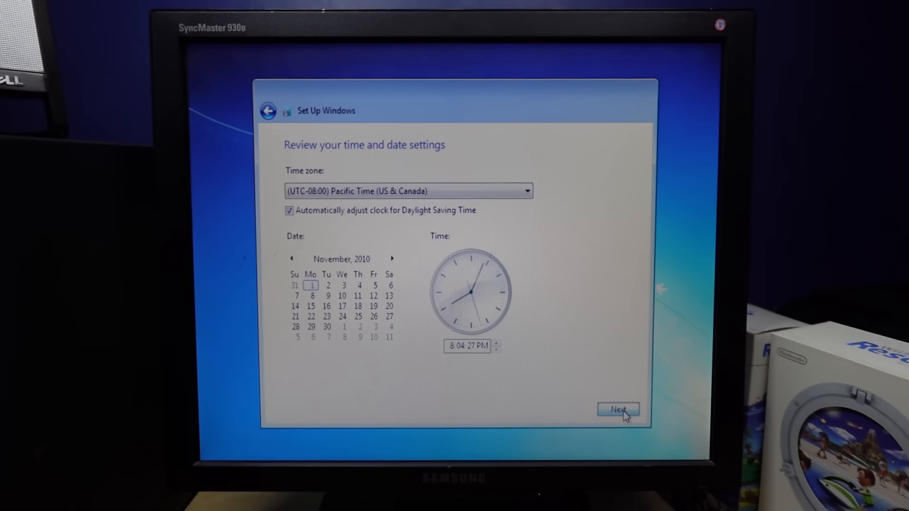
click(618, 409)
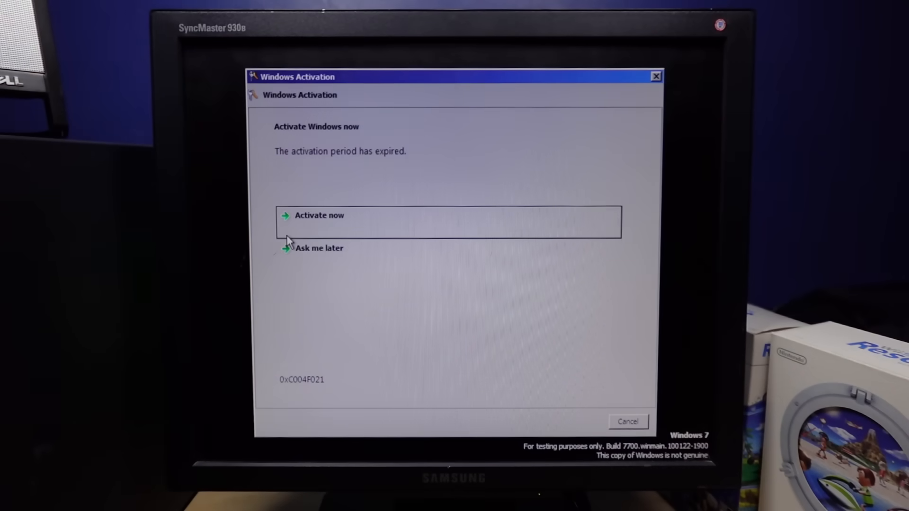
mouse_move(306, 171)
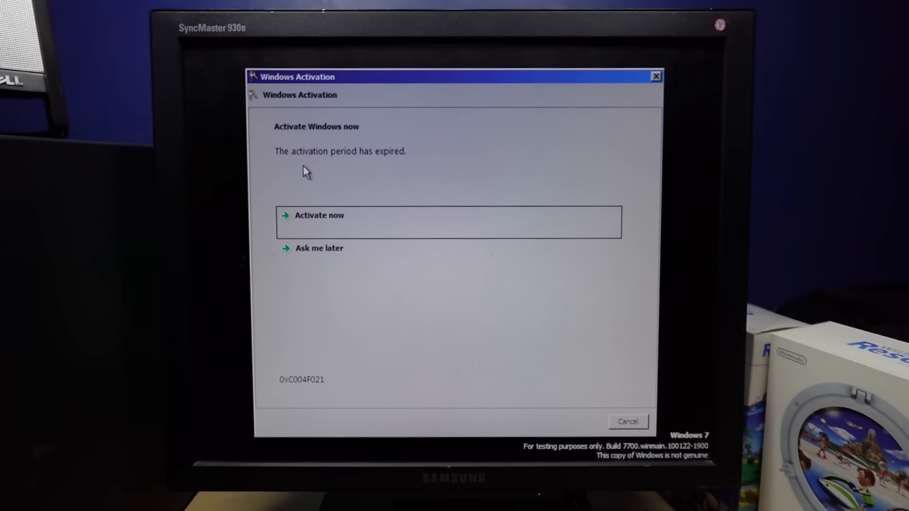
mouse_move(415, 320)
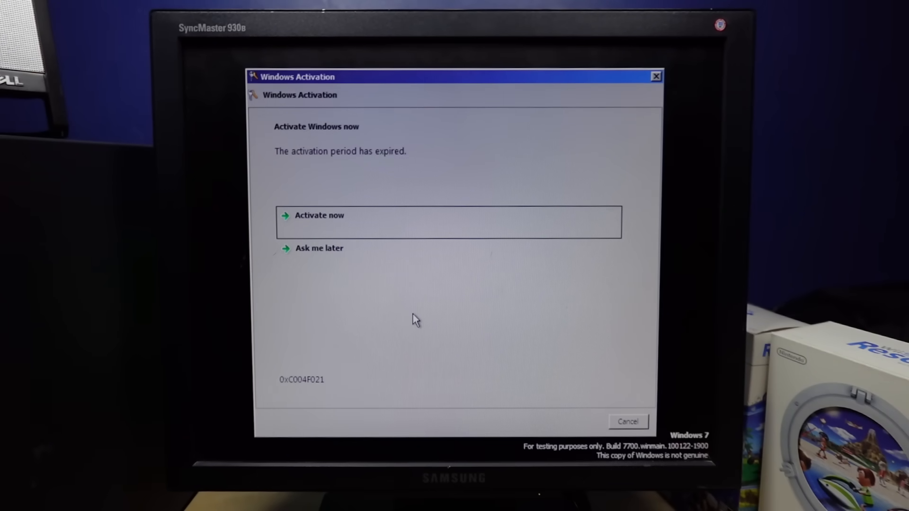
click(319, 216)
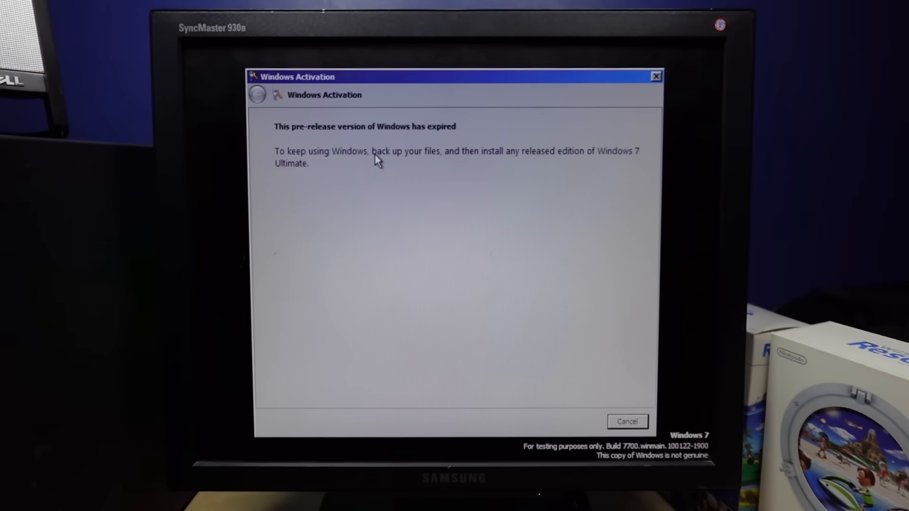
mouse_move(310, 141)
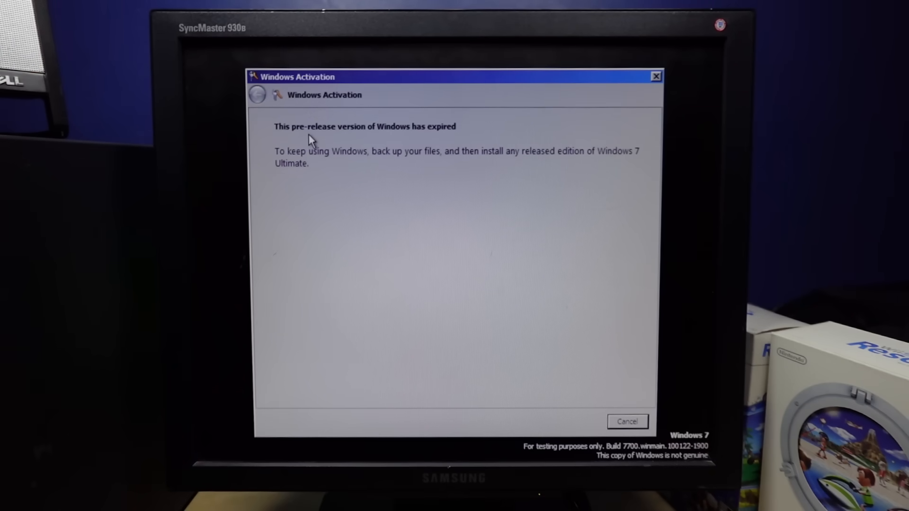
mouse_move(639, 367)
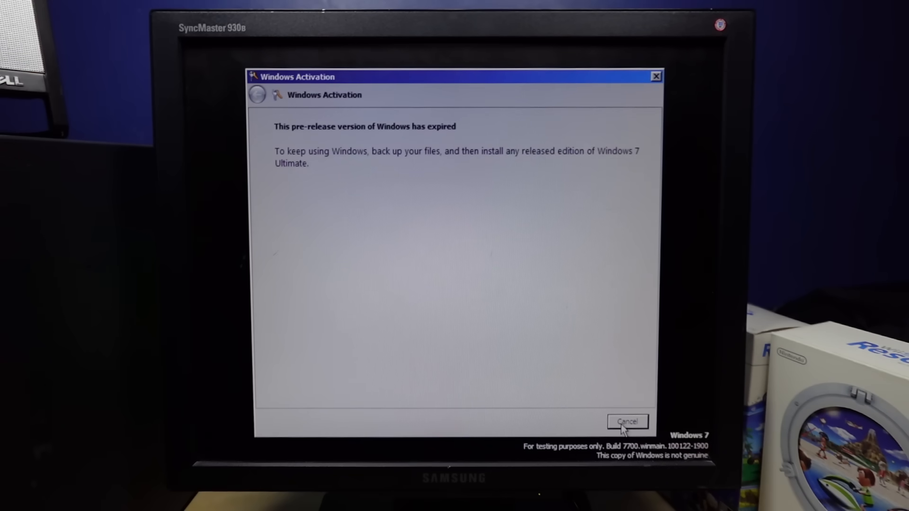
click(628, 421)
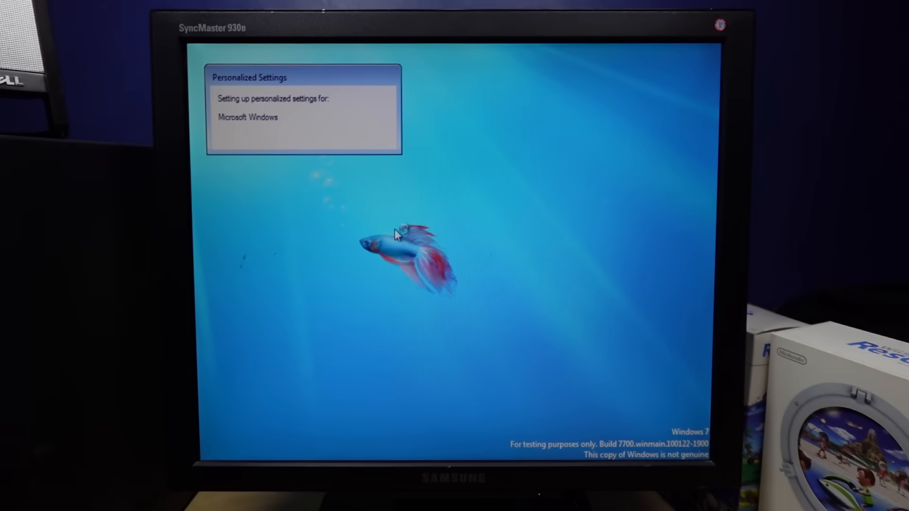
mouse_move(444, 261)
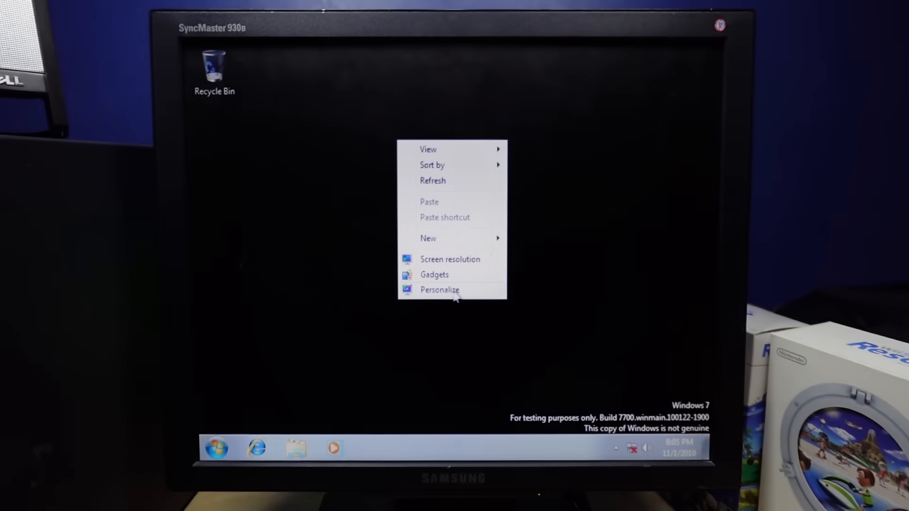
Open and close Personalization, then open the Games folder.
click(440, 290)
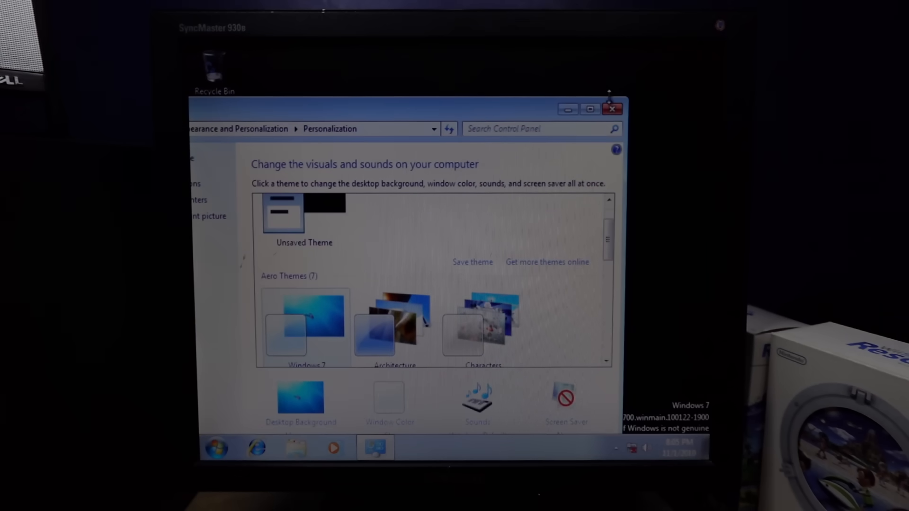
click(215, 449)
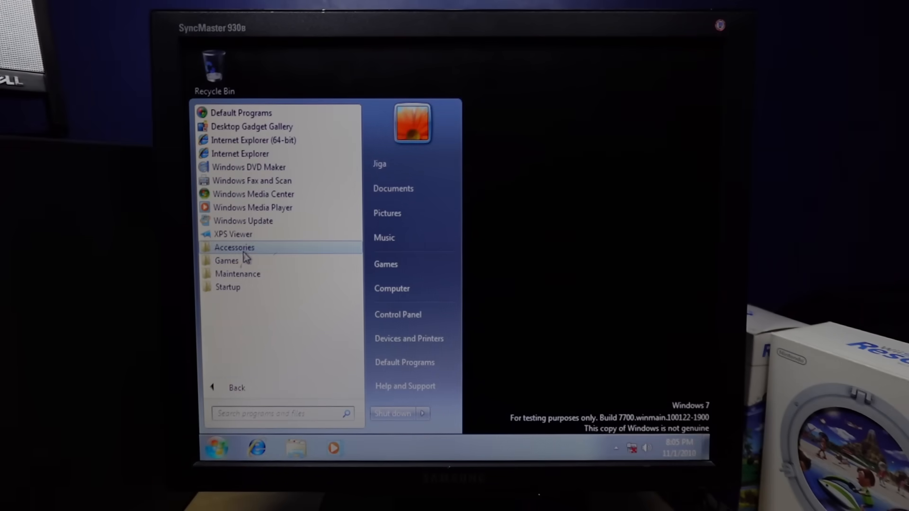
click(434, 274)
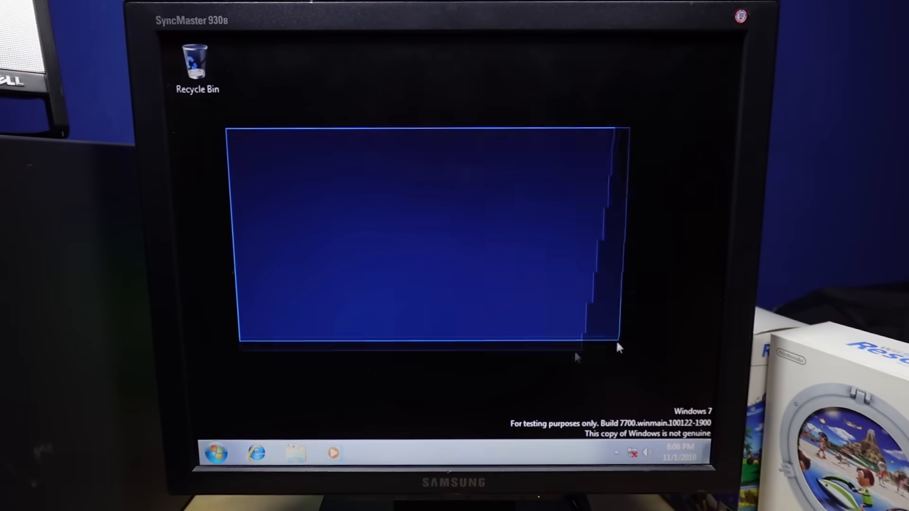
Launch Minesweeper past the rendering warning, uncover a tile, and close it.
click(215, 452)
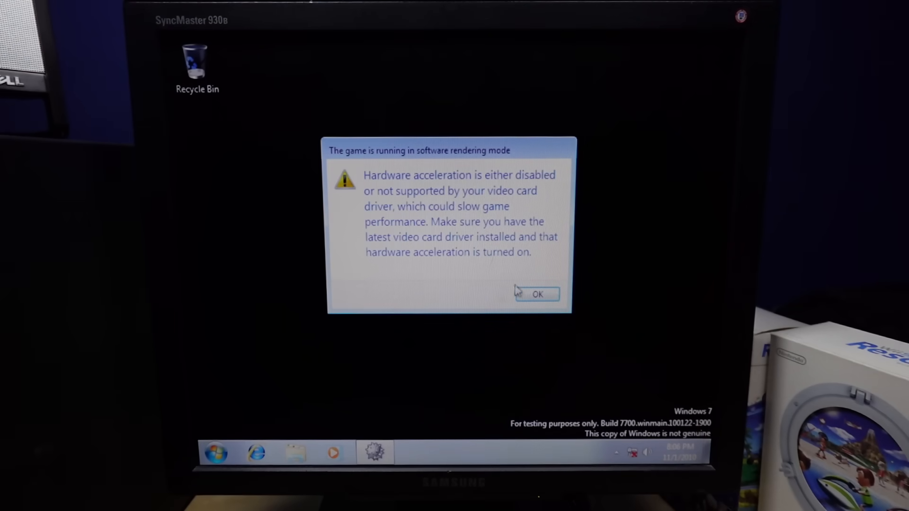
click(536, 295)
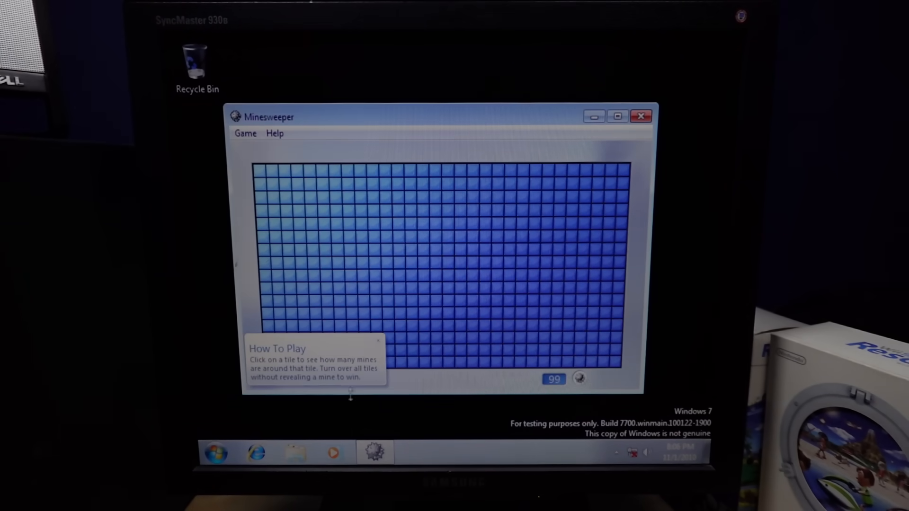
click(375, 245)
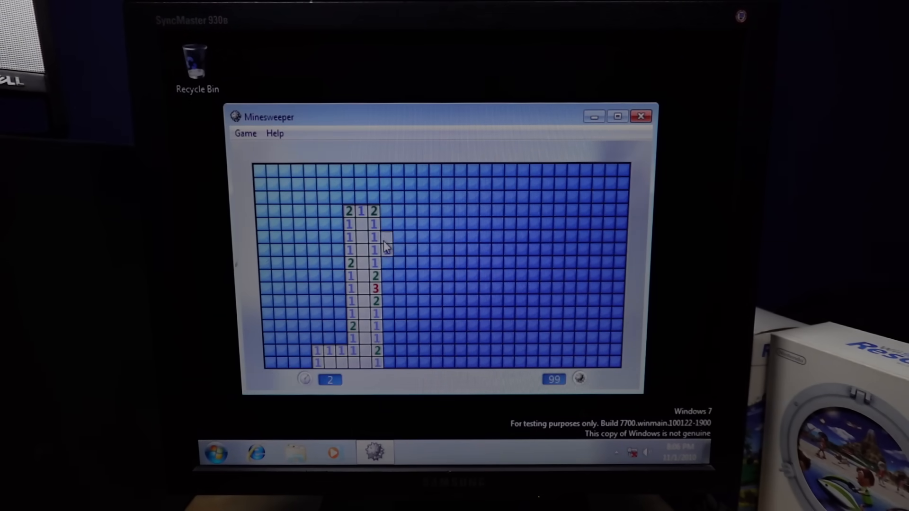
click(641, 116)
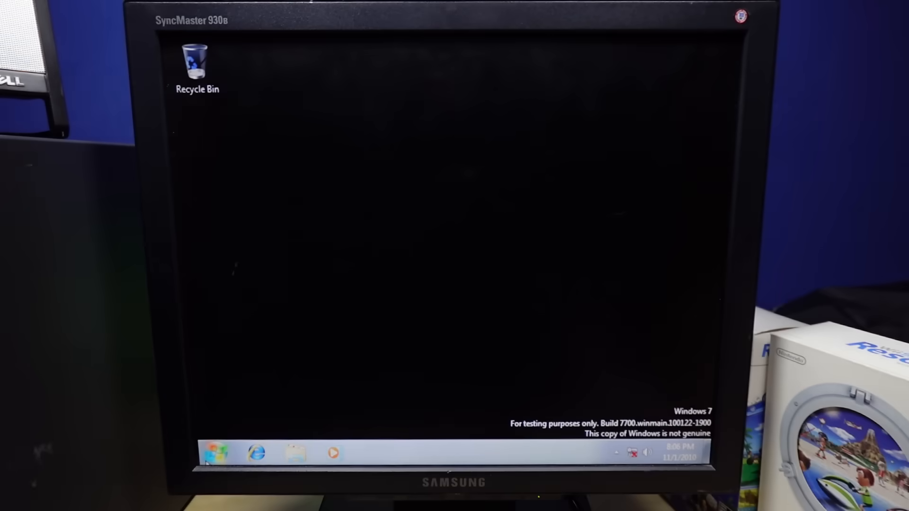
Set up Windows Media Player with recommended settings and pick the Kalimba track.
click(212, 452)
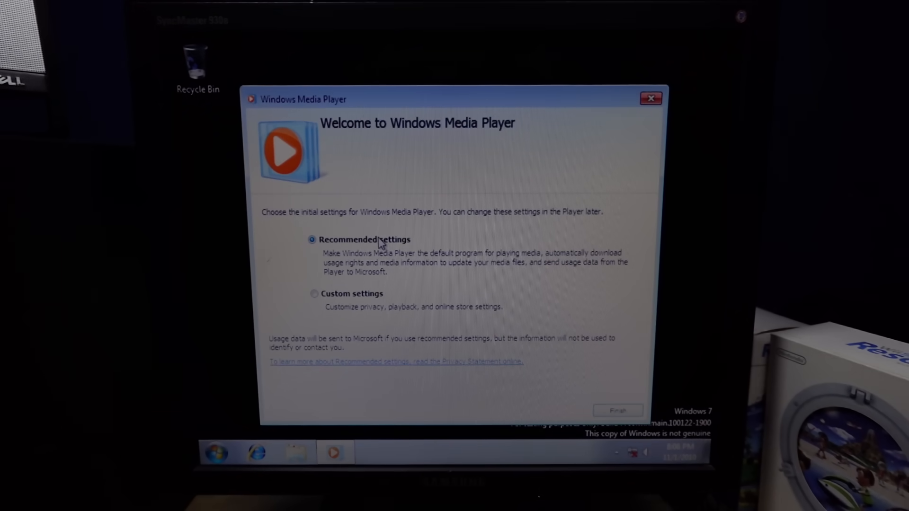
click(617, 411)
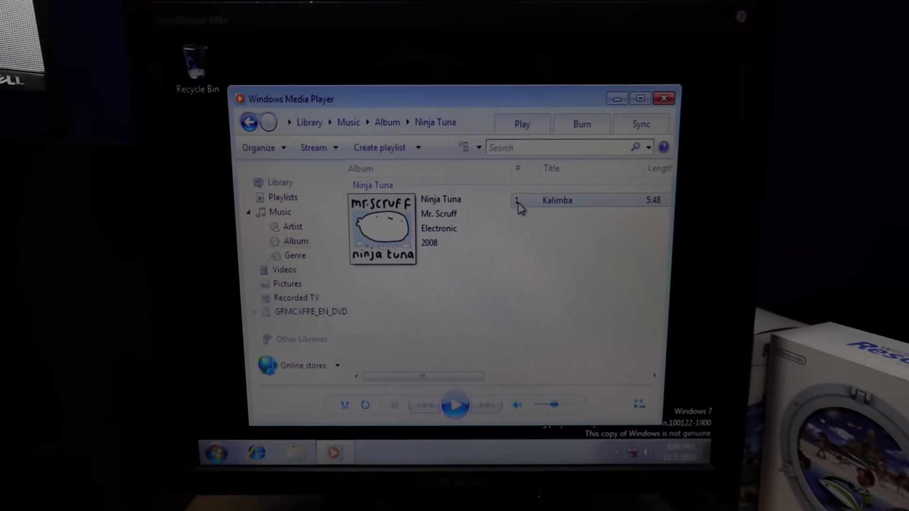
click(456, 406)
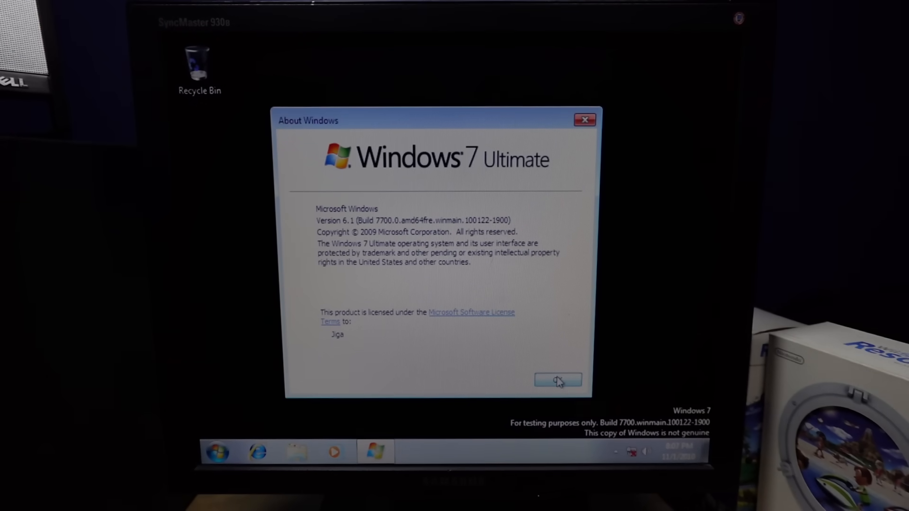
Close the About Windows box, then close Internet Explorer with all tabs.
click(558, 380)
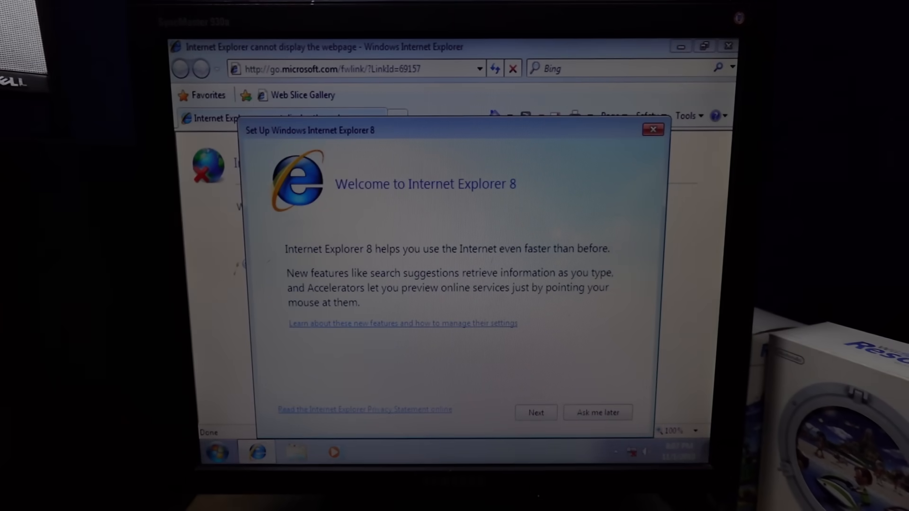
mouse_move(462, 240)
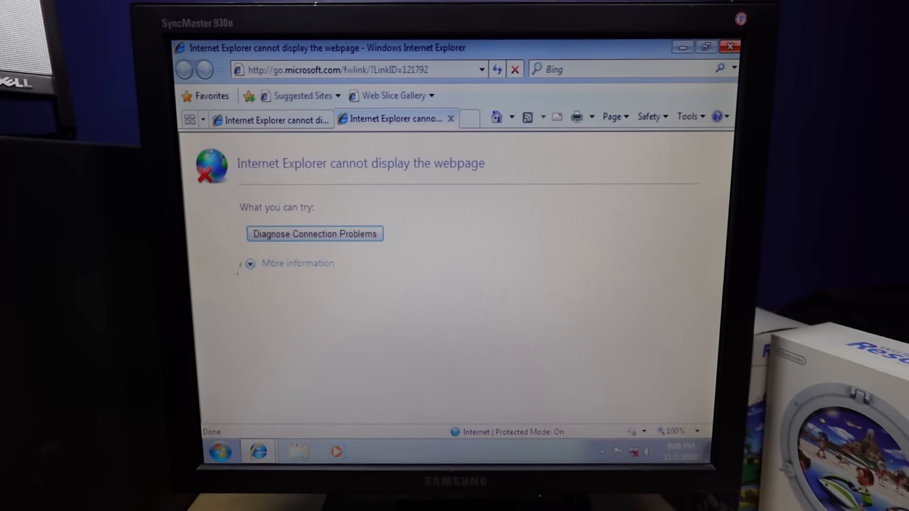
click(731, 47)
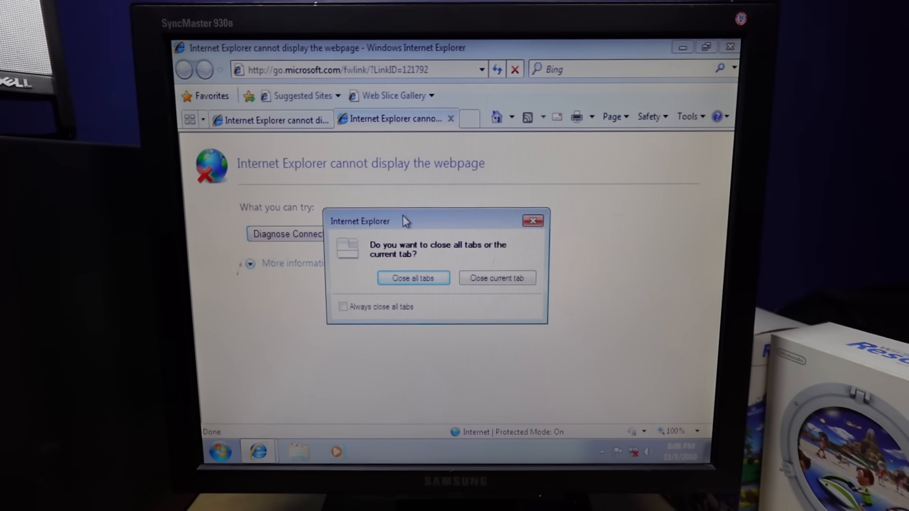
mouse_move(457, 207)
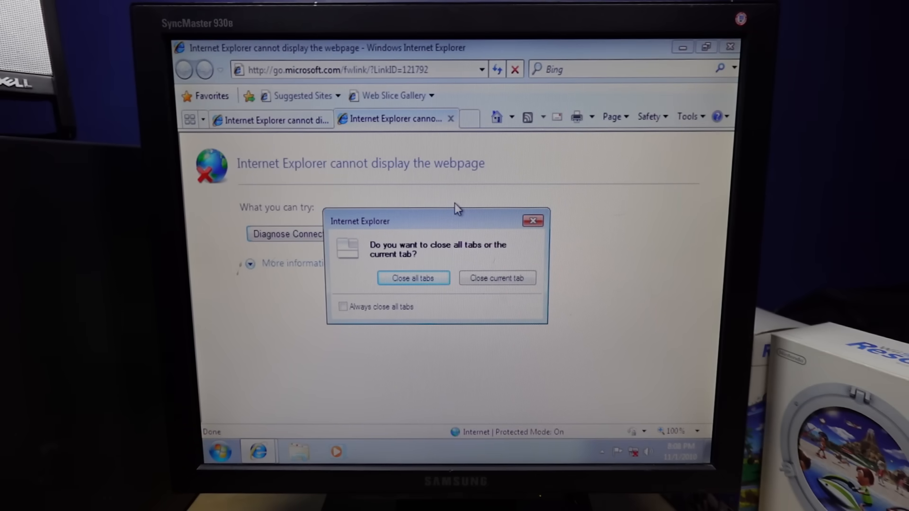
mouse_move(447, 223)
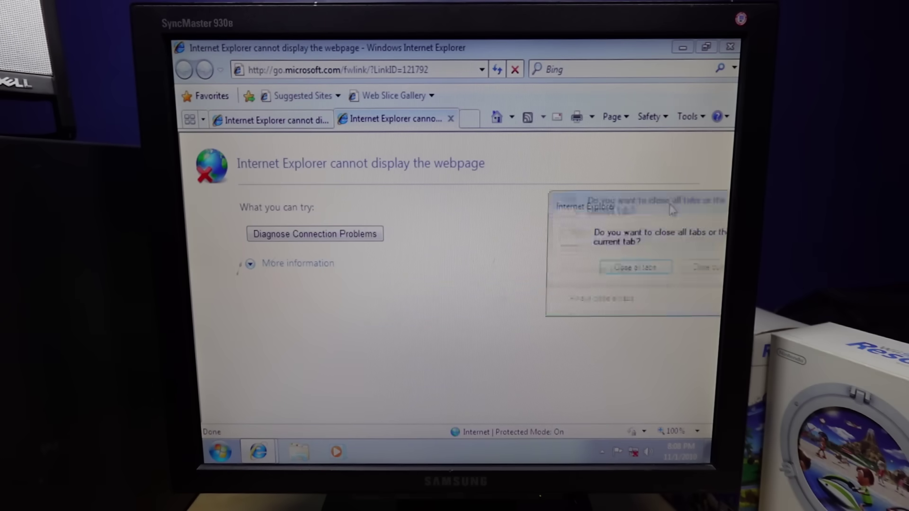
click(635, 266)
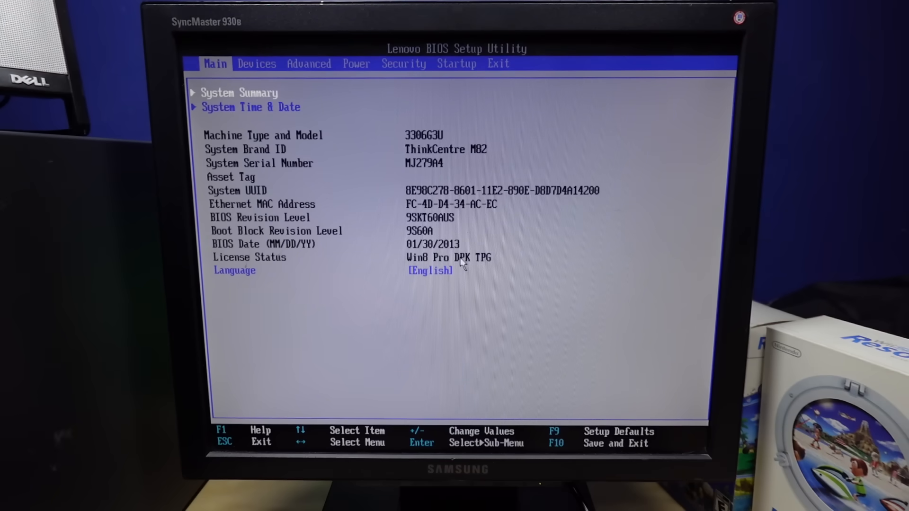
Switch the BIOS to the Startup tab to view the Primary Boot Sequence.
click(457, 64)
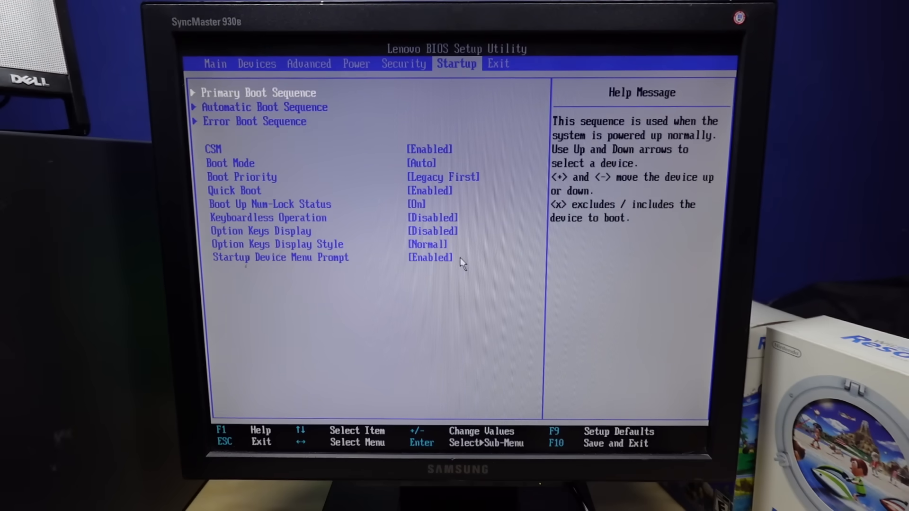
click(215, 64)
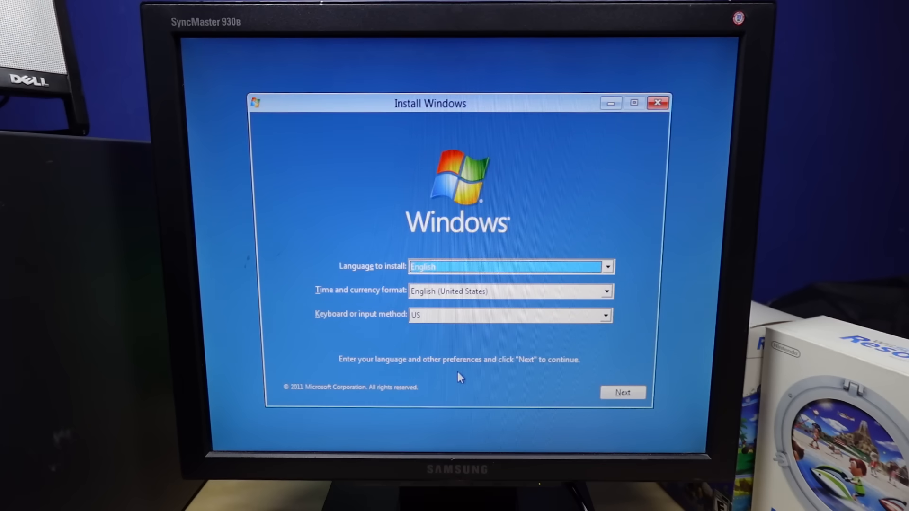
mouse_move(568, 294)
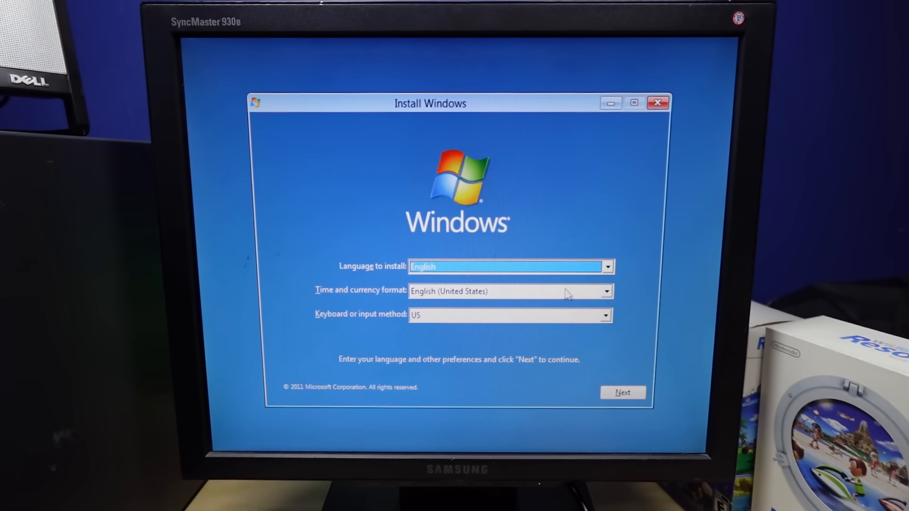
mouse_move(464, 178)
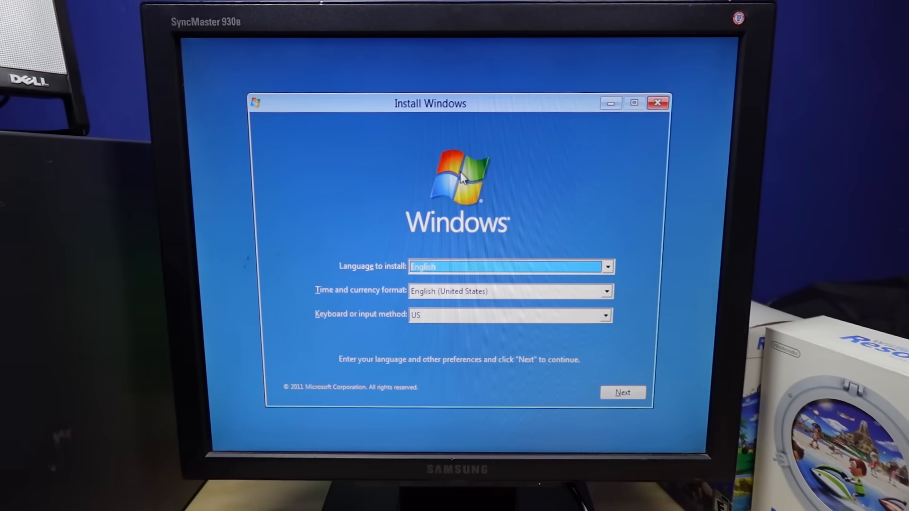
Accept English language settings and confirm deleting the System Reserved partition.
click(622, 392)
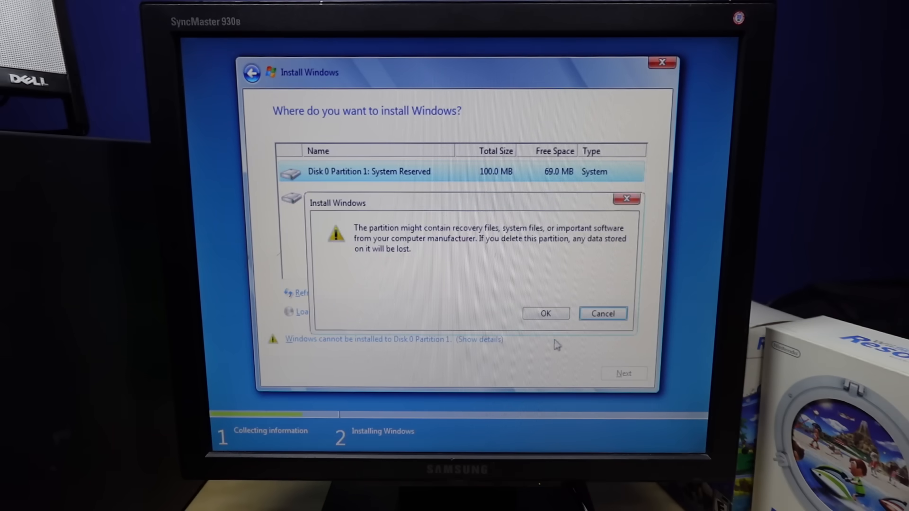
click(545, 313)
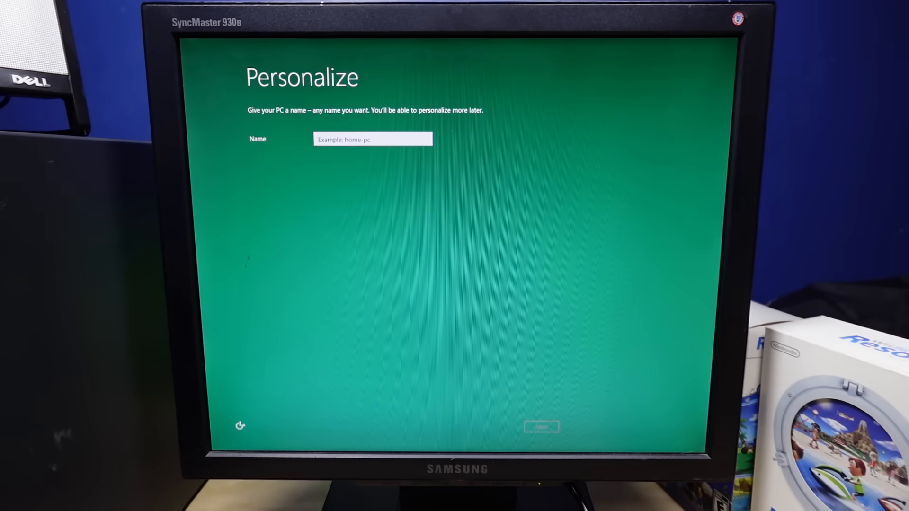
Name the PC 'liga' and accept express settings.
text(liga)
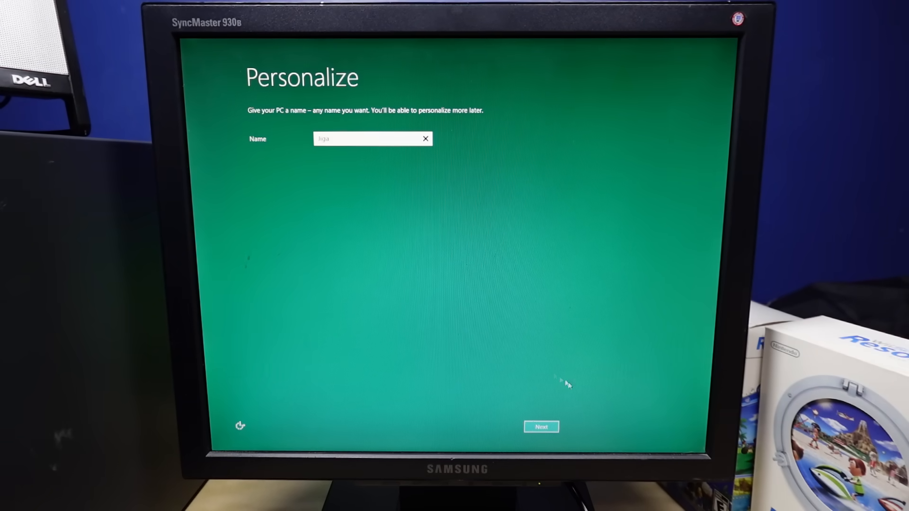
click(541, 427)
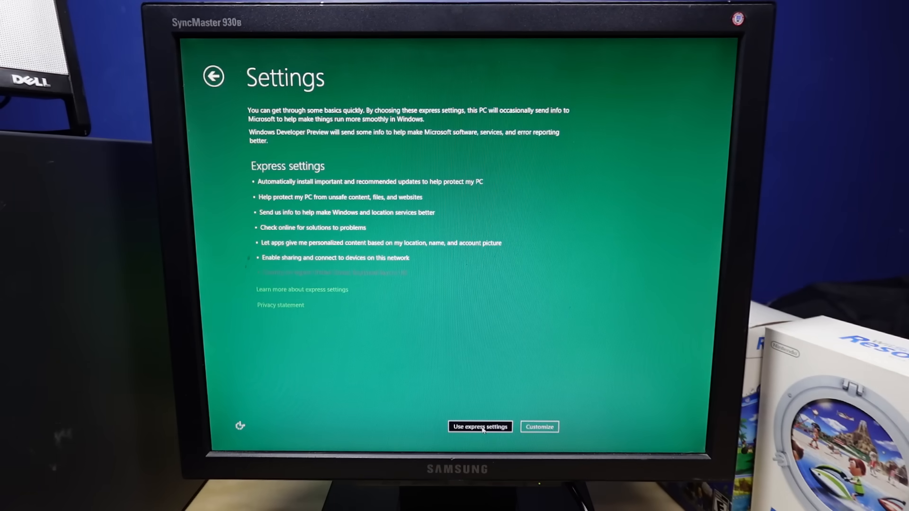
click(480, 427)
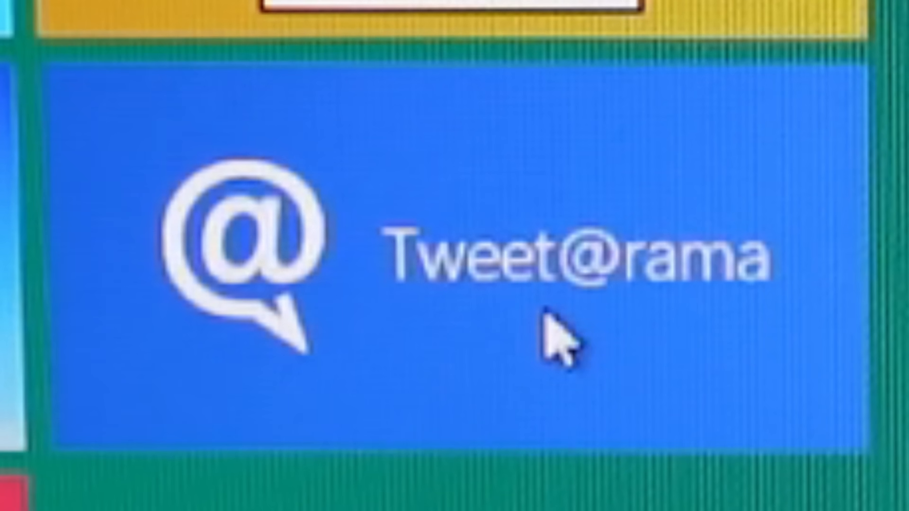
mouse_move(574, 342)
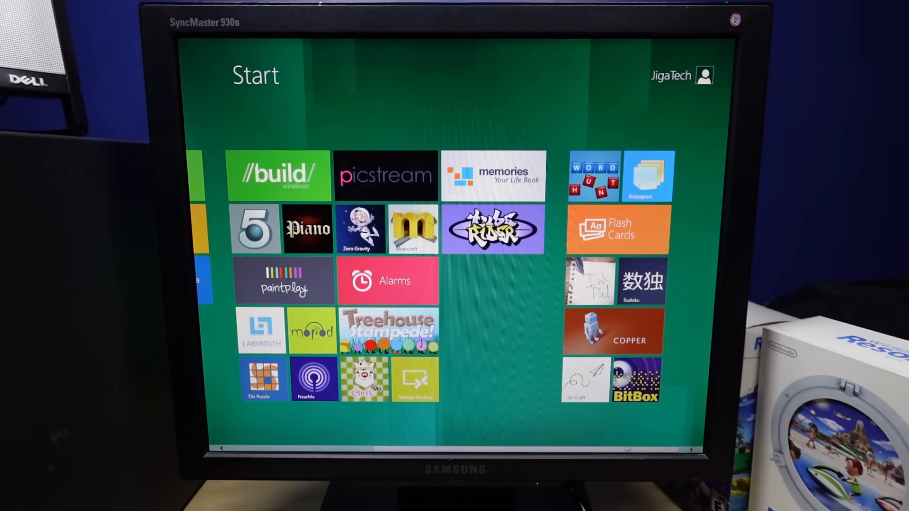
Scroll the Start screen to browse the app tiles.
scroll(left, 3)
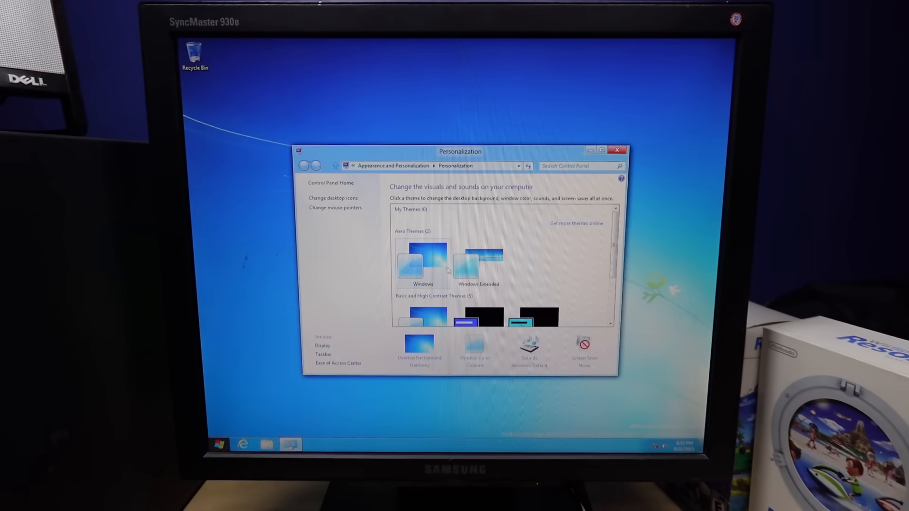
mouse_move(489, 269)
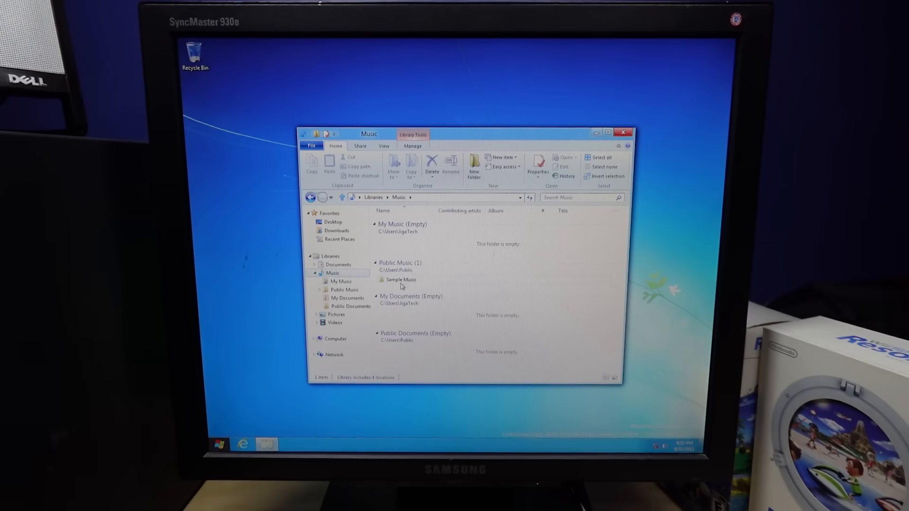
Open the Sample Music folder and accept VLC's privacy and network access policy.
double_click(401, 280)
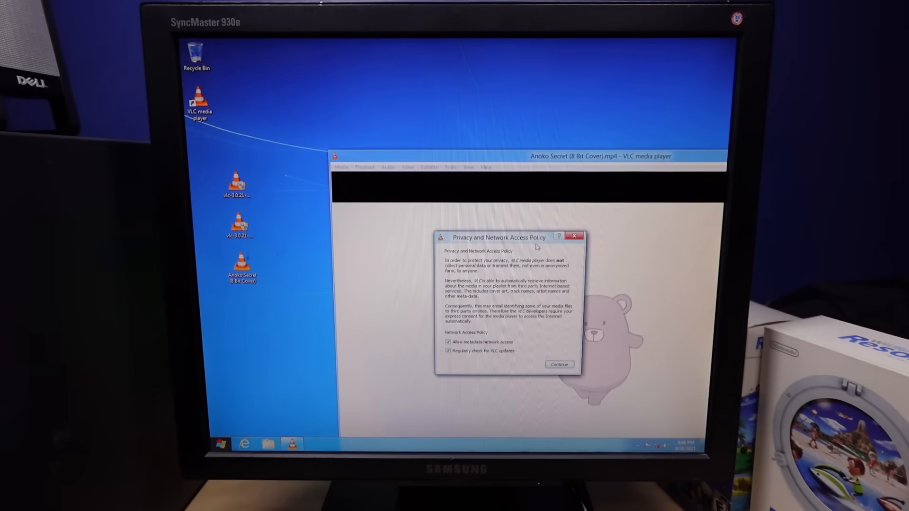
click(559, 365)
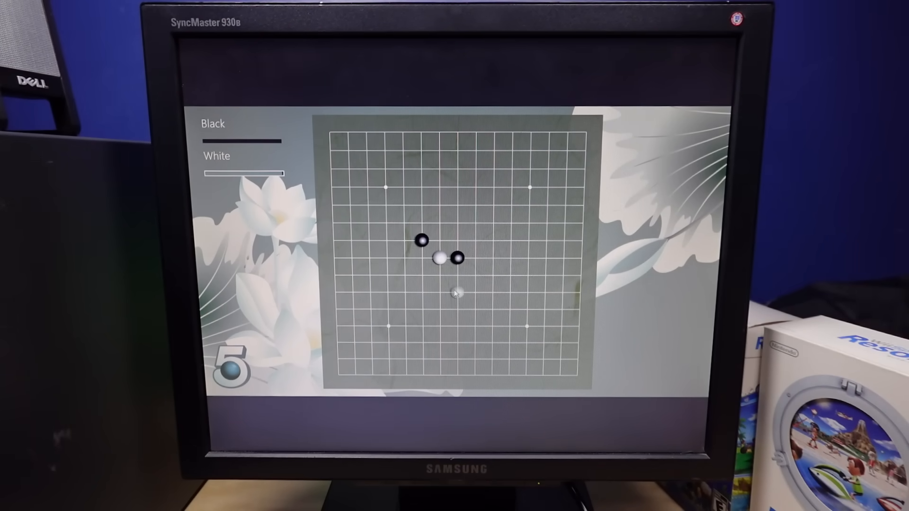
Place three more white stones, then end the 5 in a row task via Task Manager.
click(441, 241)
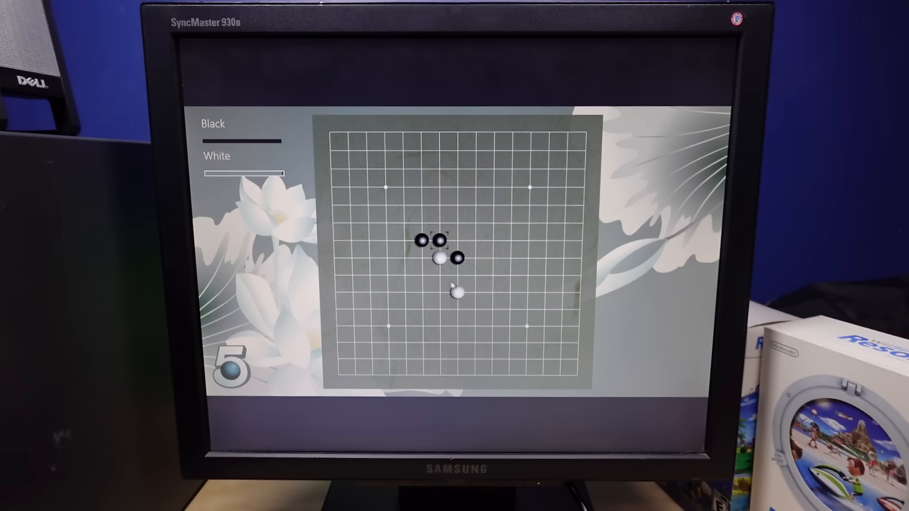
click(421, 223)
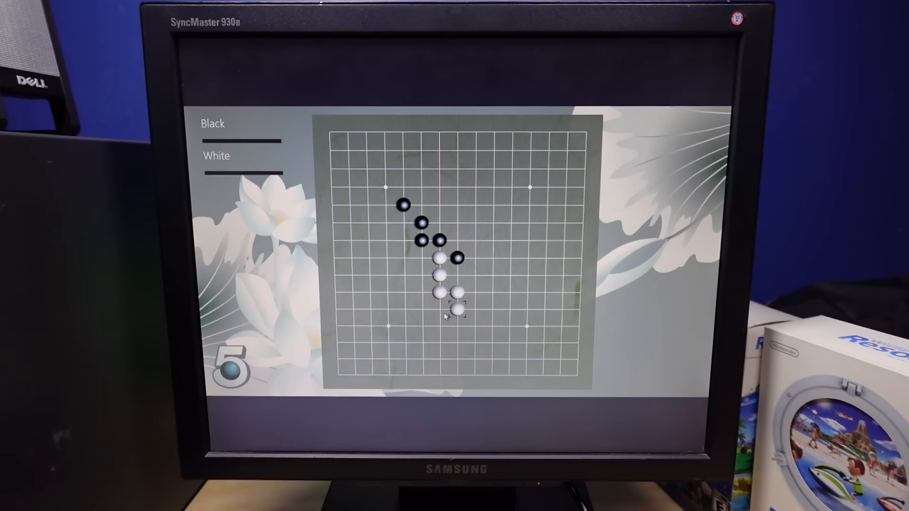
click(457, 309)
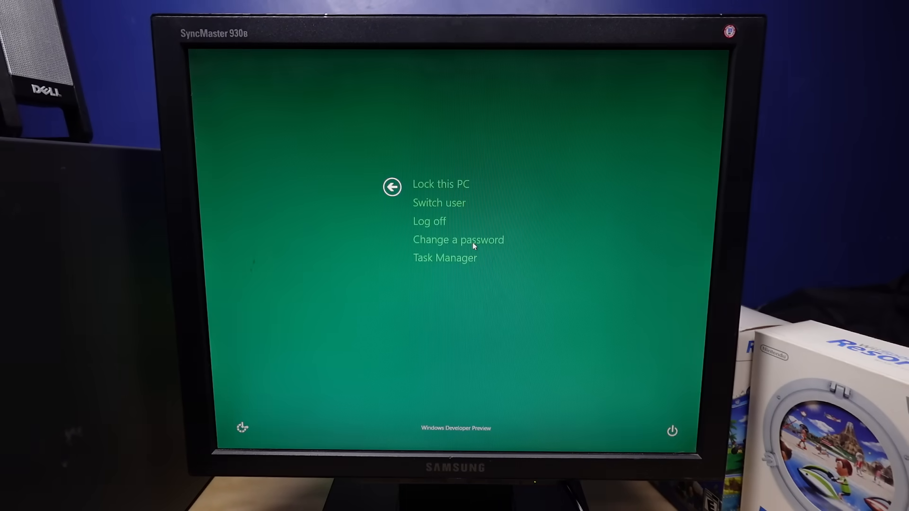
click(444, 259)
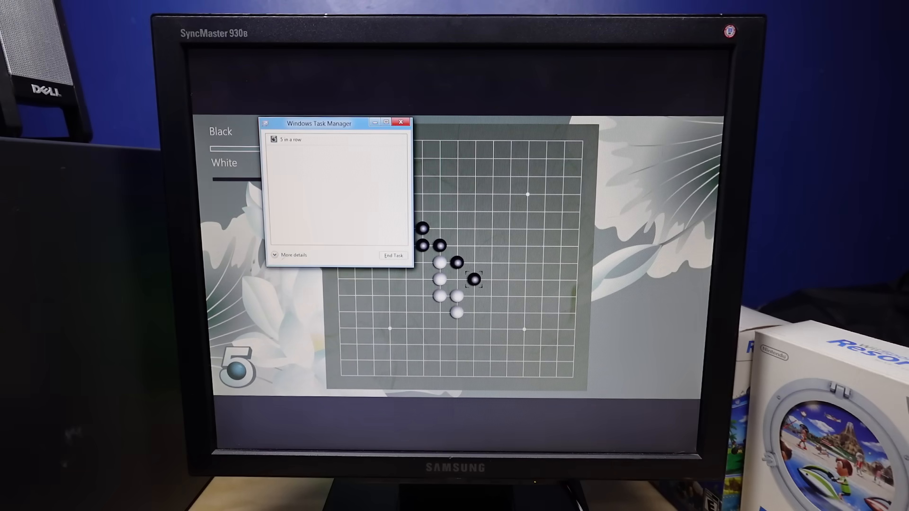
click(394, 255)
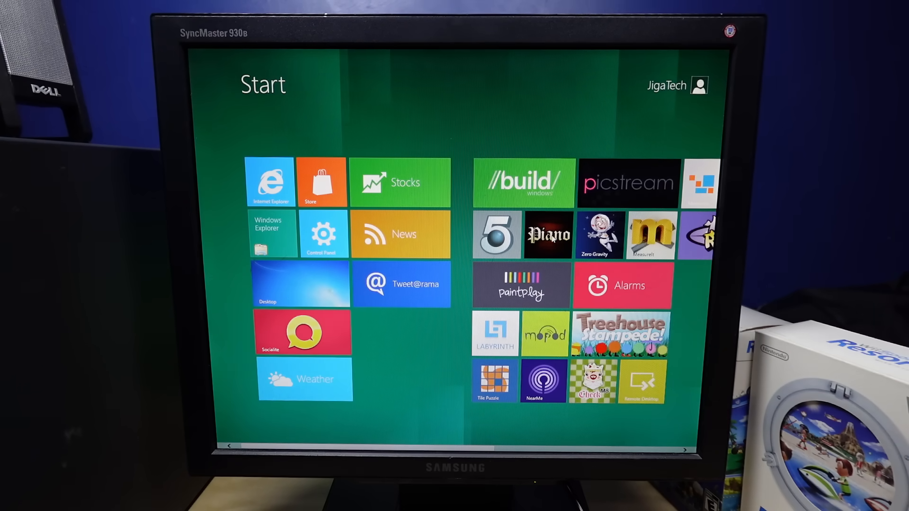
click(547, 235)
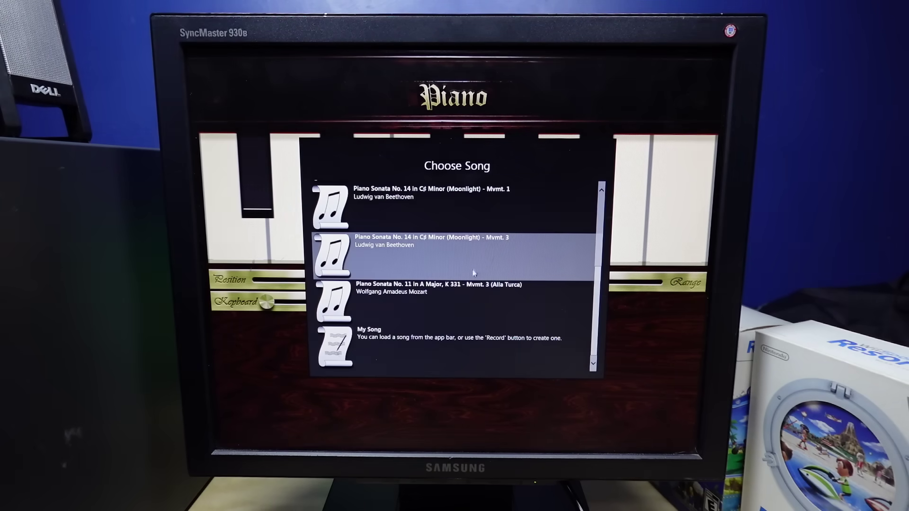
scroll(up, 3)
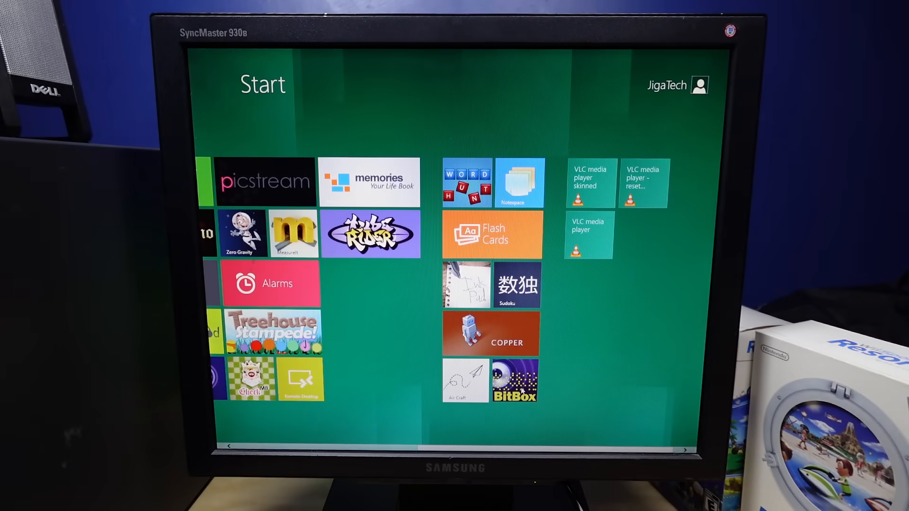
Try BitBox, return to Start, and launch Copper past its welcome message into the tutorial.
click(515, 381)
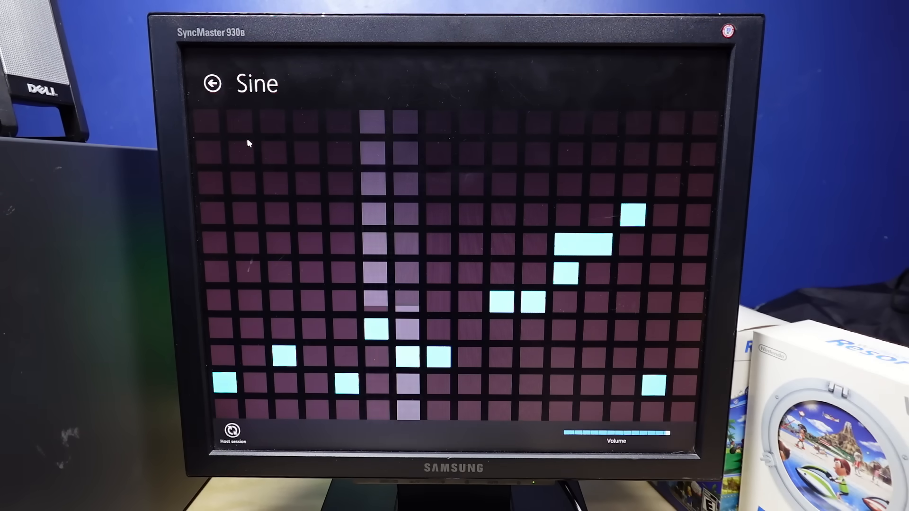
click(212, 84)
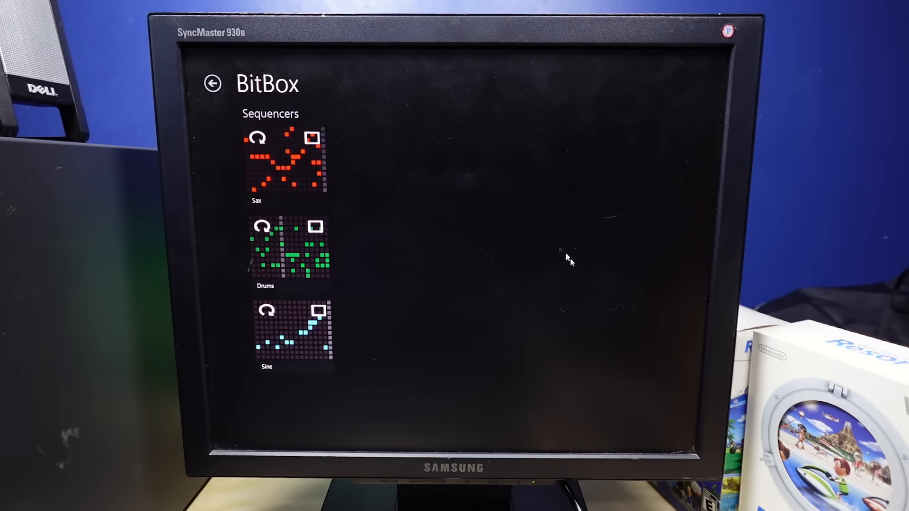
click(213, 84)
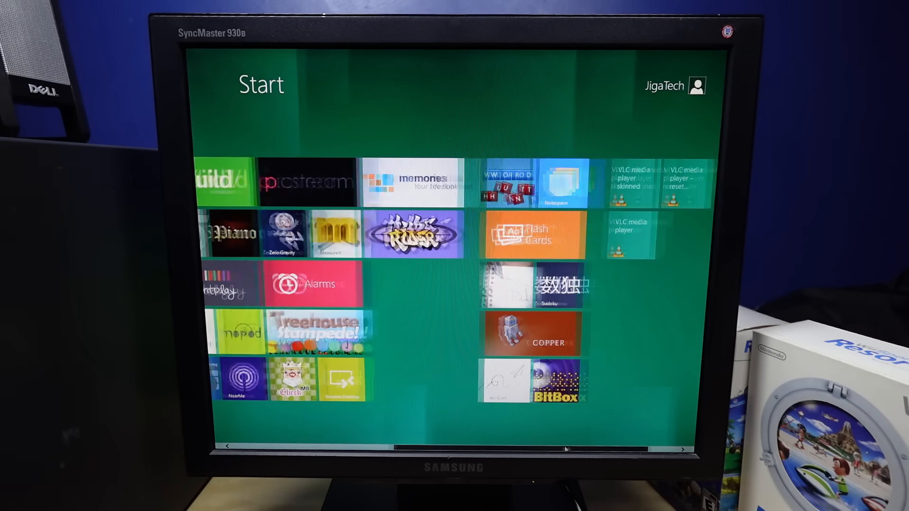
click(535, 334)
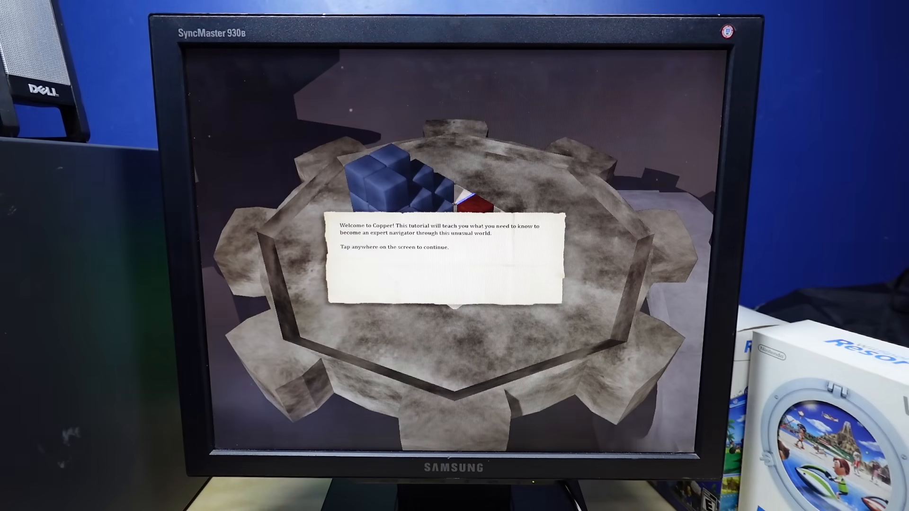
click(441, 261)
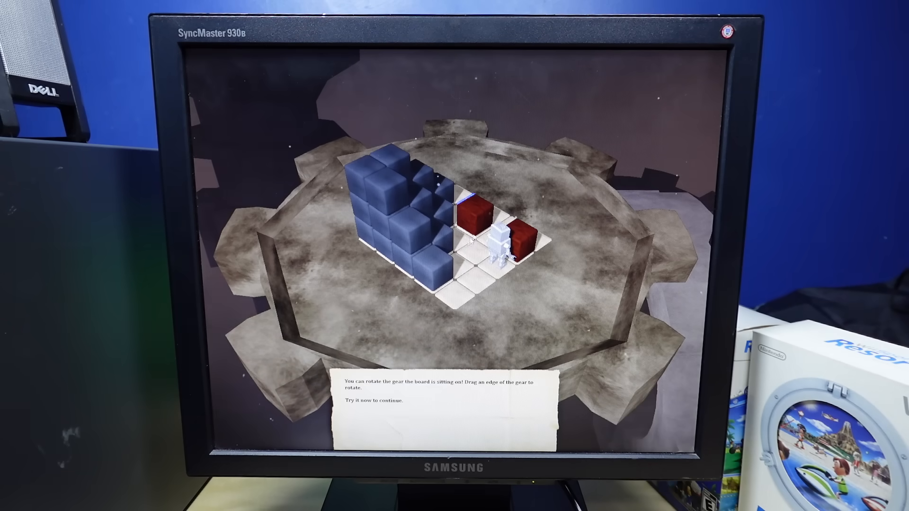